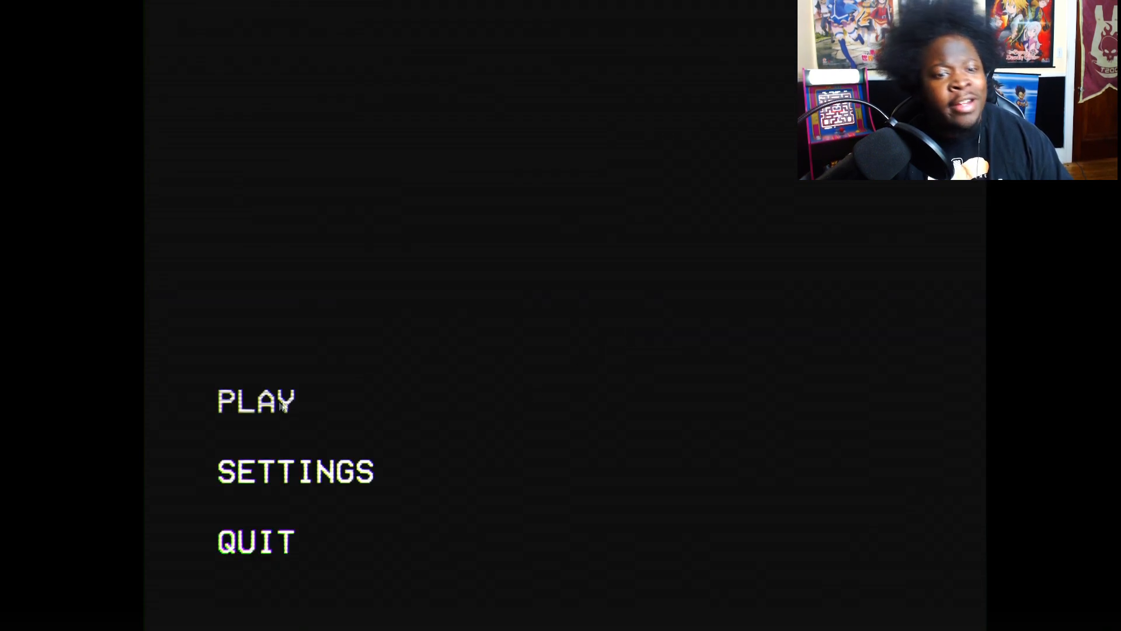
click(255, 401)
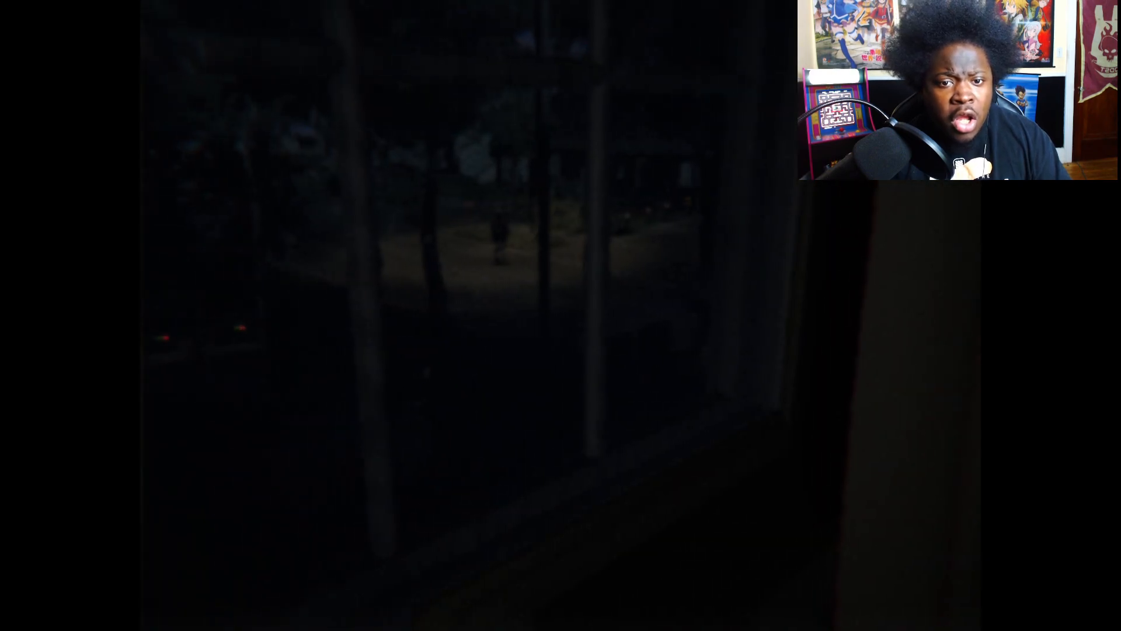